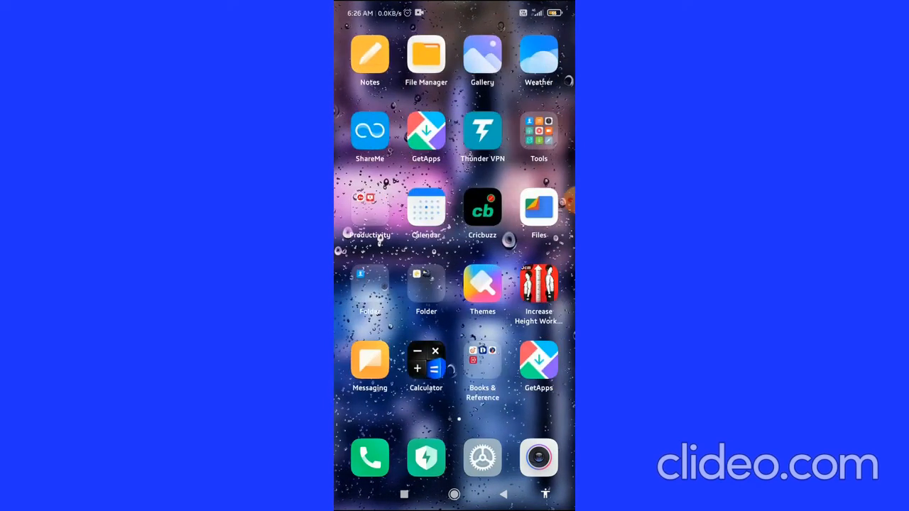
Launch the Messaging app from the home screen to show the conversation list.
left_click(369, 361)
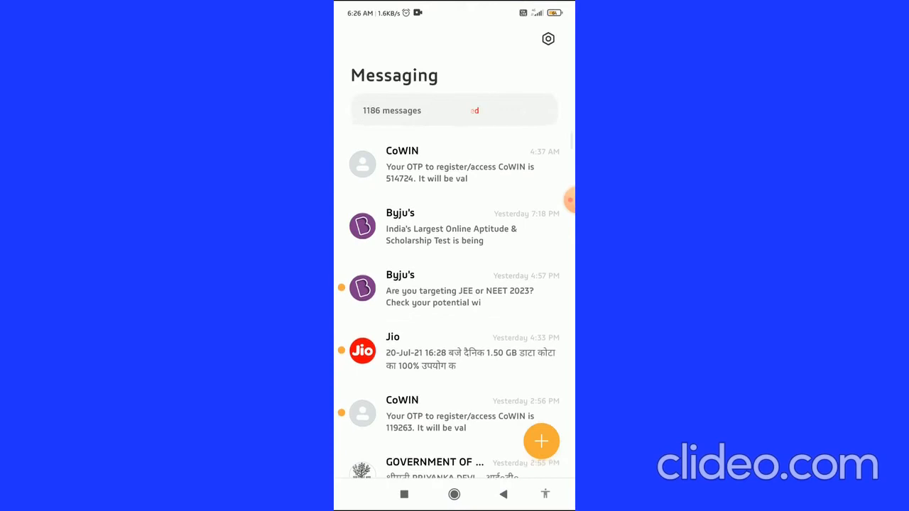
Open the CoWIN conversation and bring up actions for its OTP message.
left_click(454, 165)
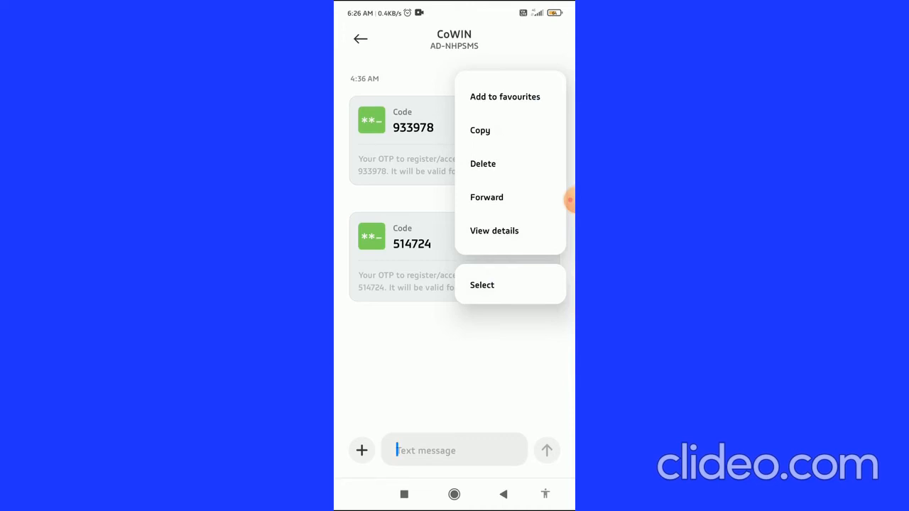
left_click(485, 197)
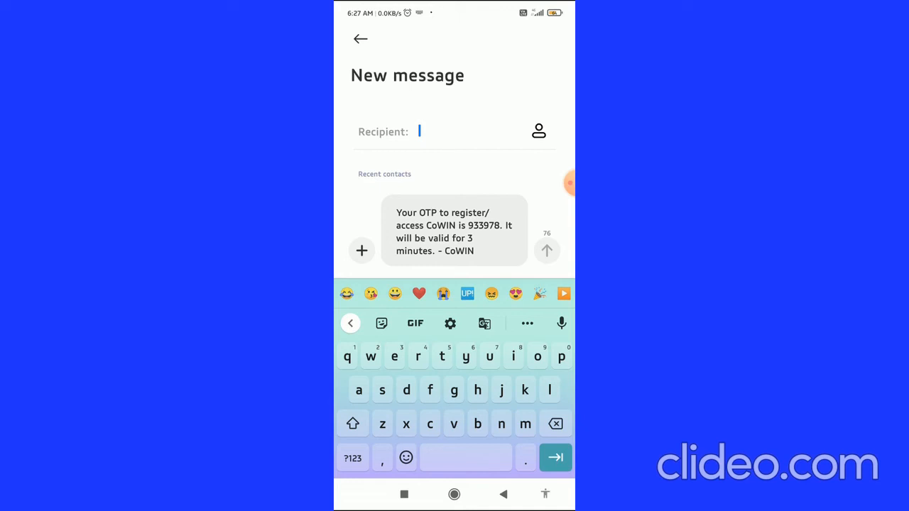
left_click(352, 458)
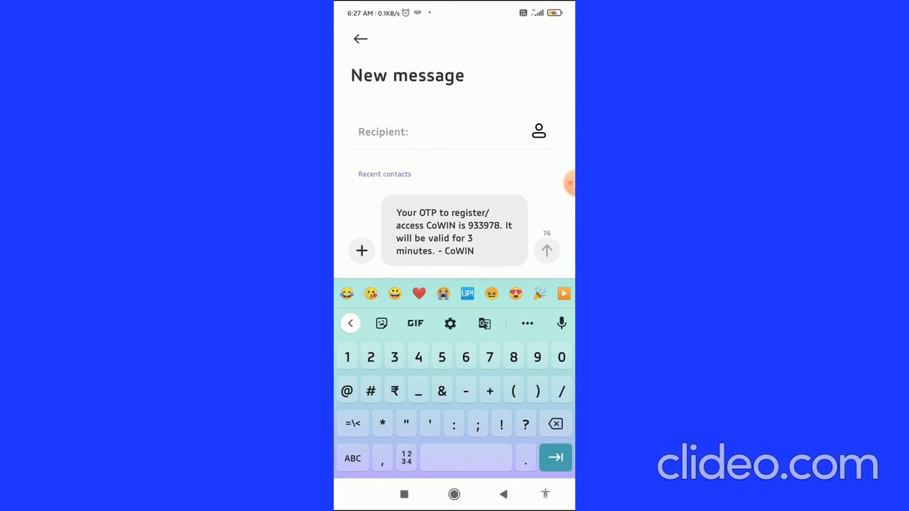
Browse Contacts and Groups in the recipient picker, then show the Recents list.
left_click(538, 131)
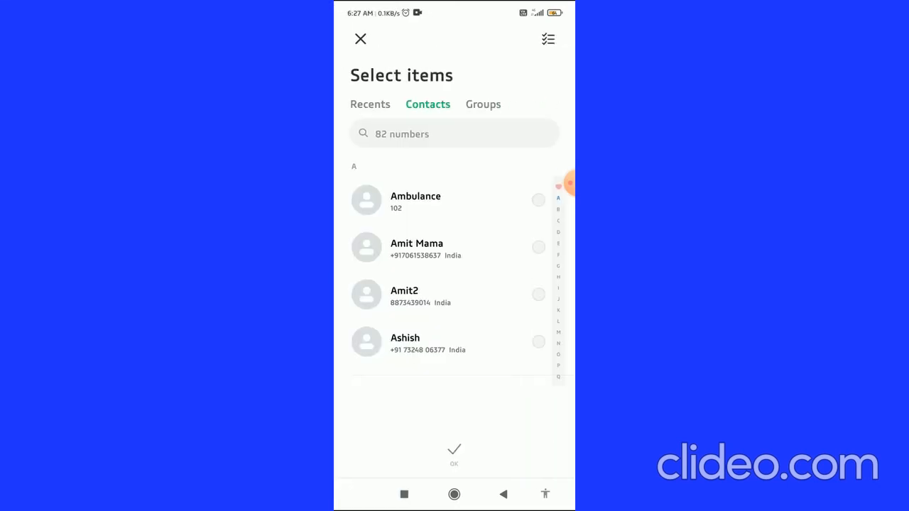
scroll("down", 3)
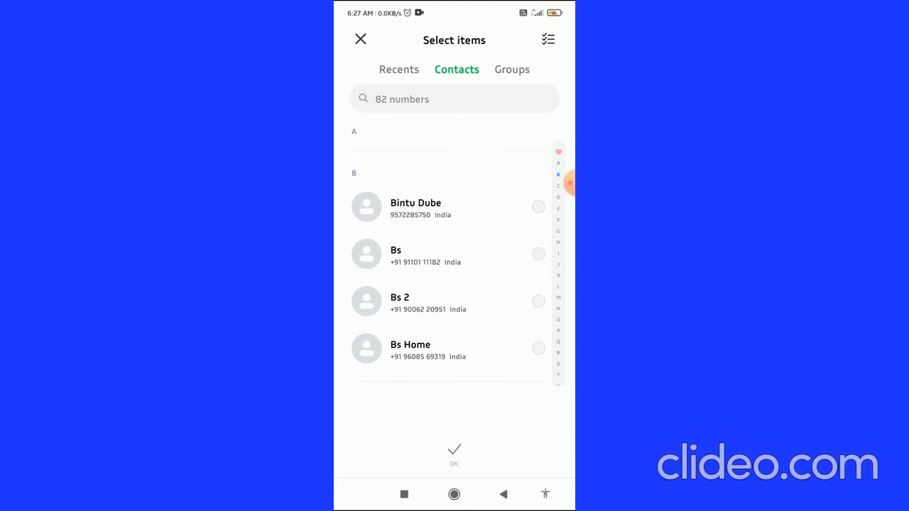
scroll("up", 3)
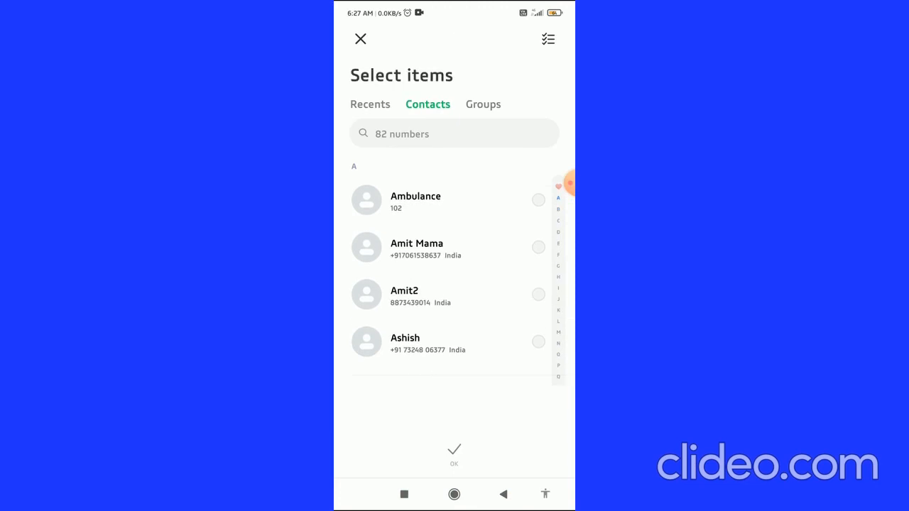
left_click(483, 104)
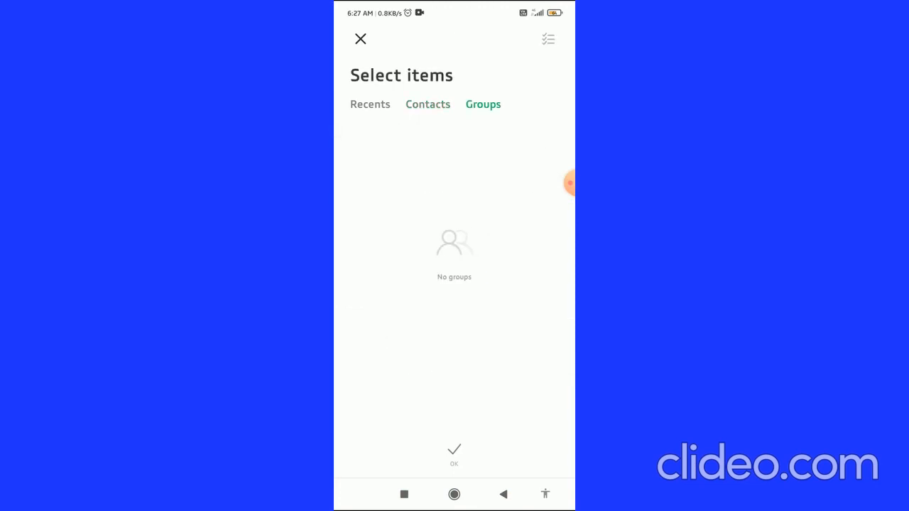
left_click(427, 106)
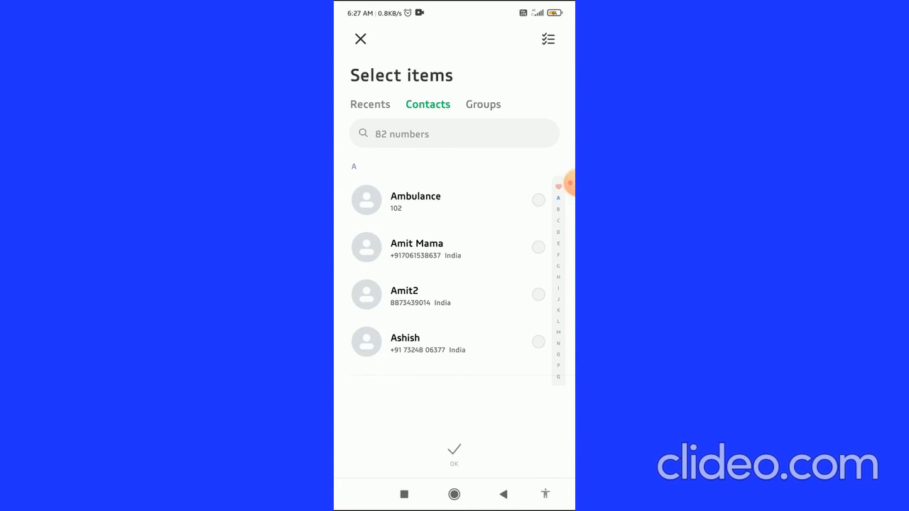
left_click(369, 105)
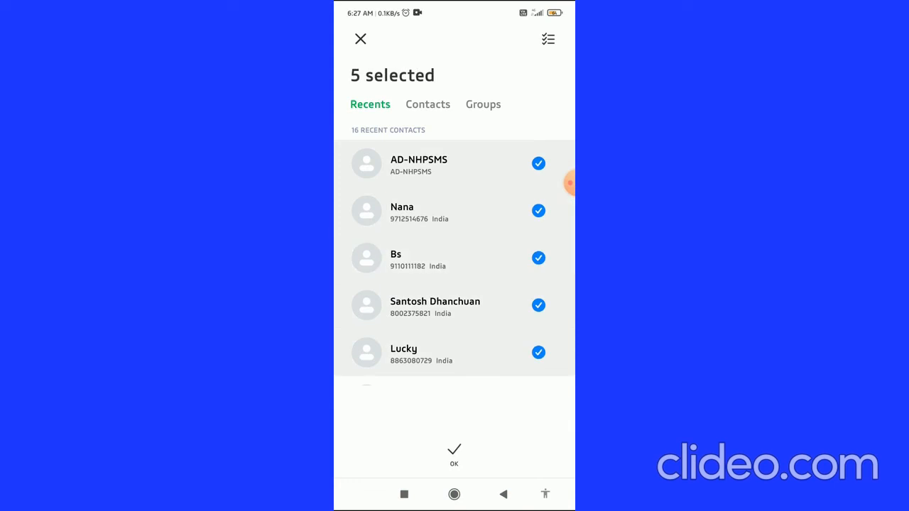
Clear the recent selections and pick Ambulance and Amit Mama from the full contacts list.
left_click(538, 352)
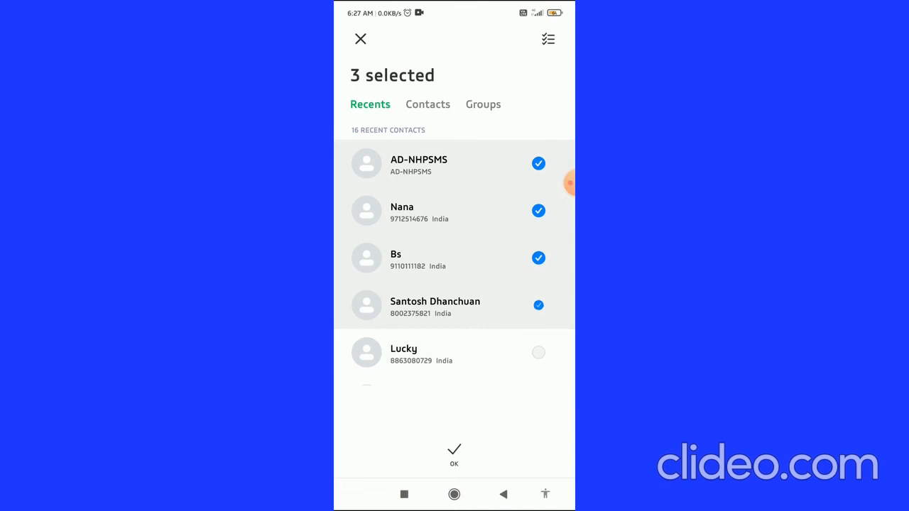
left_click(428, 103)
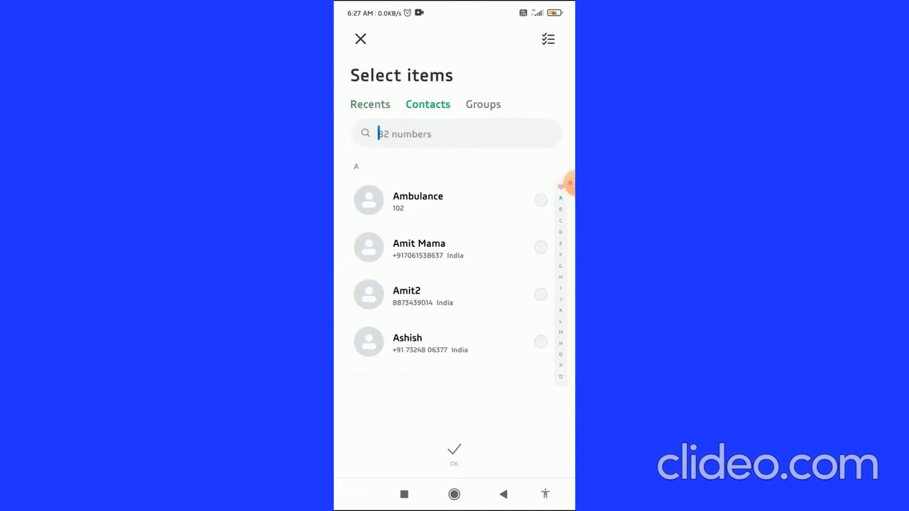
left_click(454, 202)
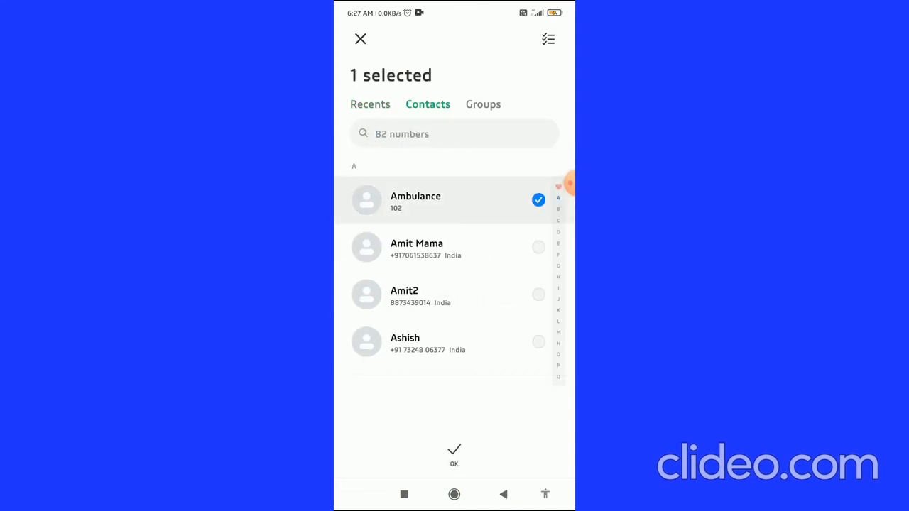
left_click(455, 247)
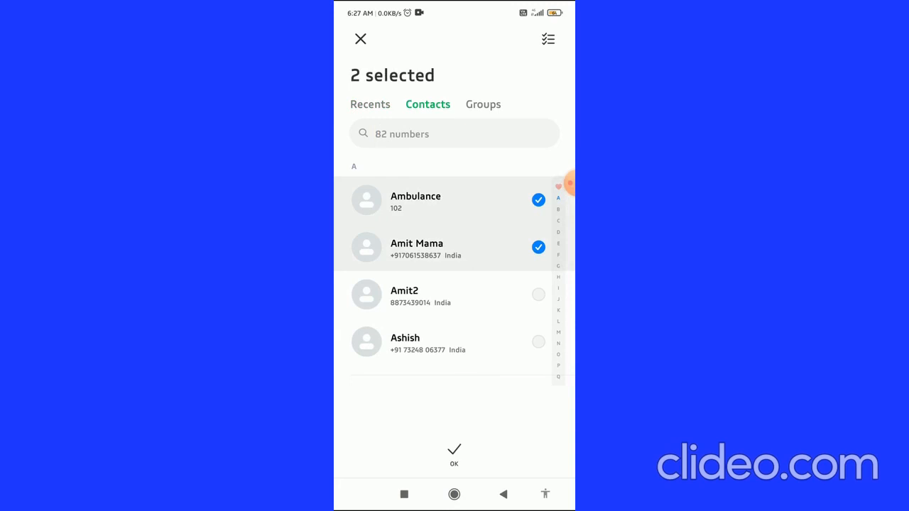